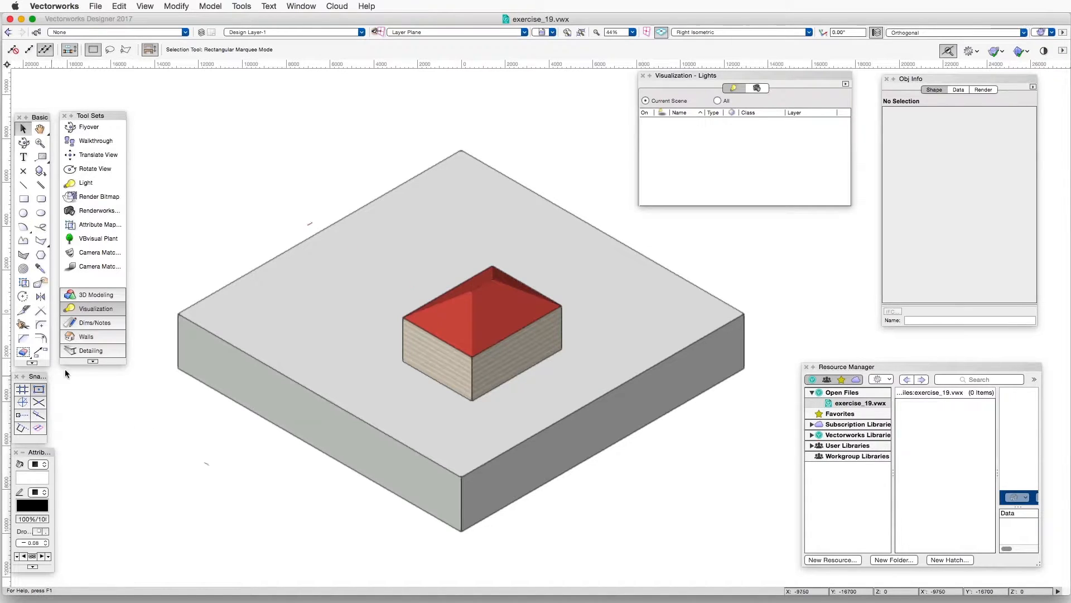
{"action": "mouse_move", "coordinate": [96, 308]}
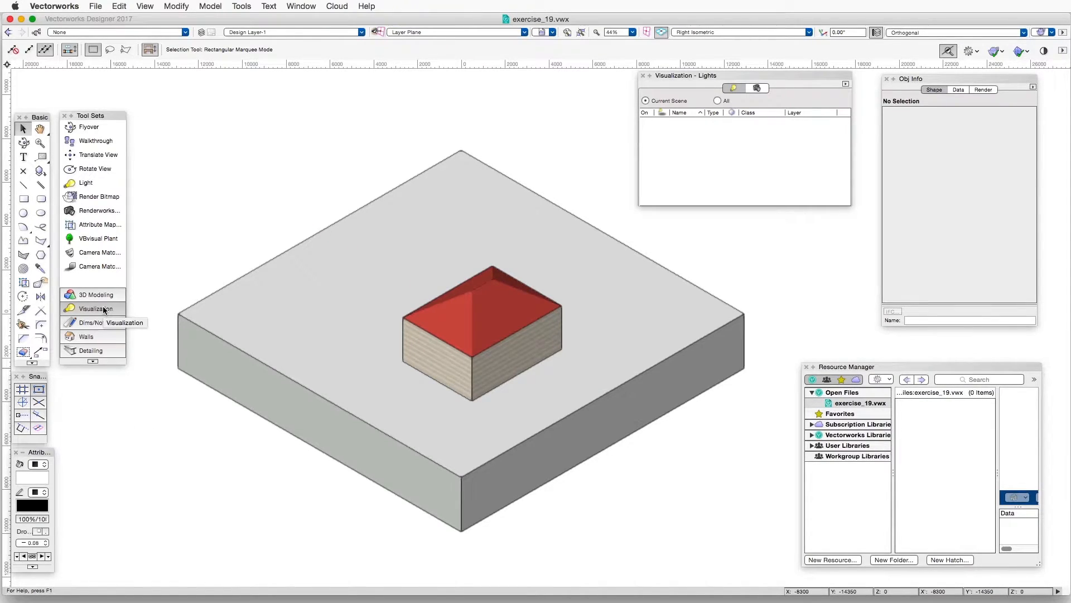
Activate the Light tool in directional light mode from the Visualization tool set.
{"action": "left_click", "coordinate": [86, 181]}
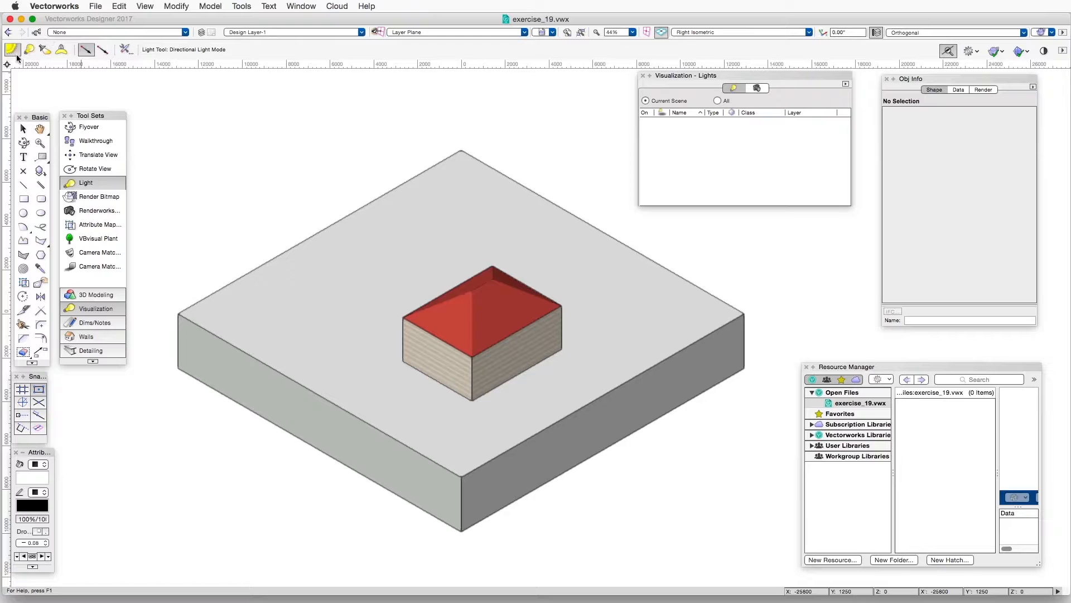
{"action": "mouse_move", "coordinate": [14, 49]}
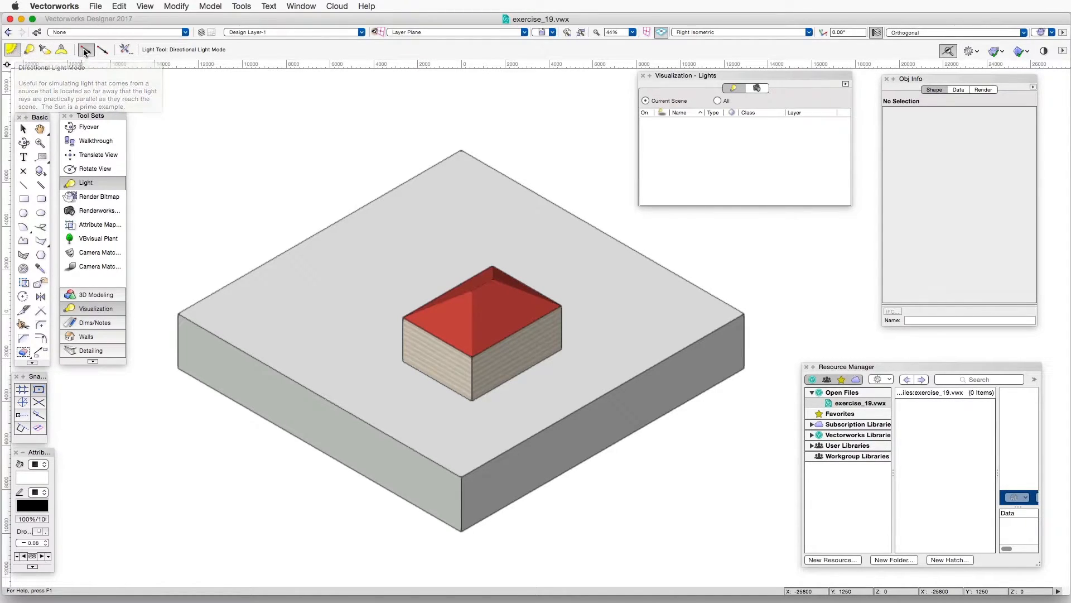
{"action": "mouse_move", "coordinate": [102, 49]}
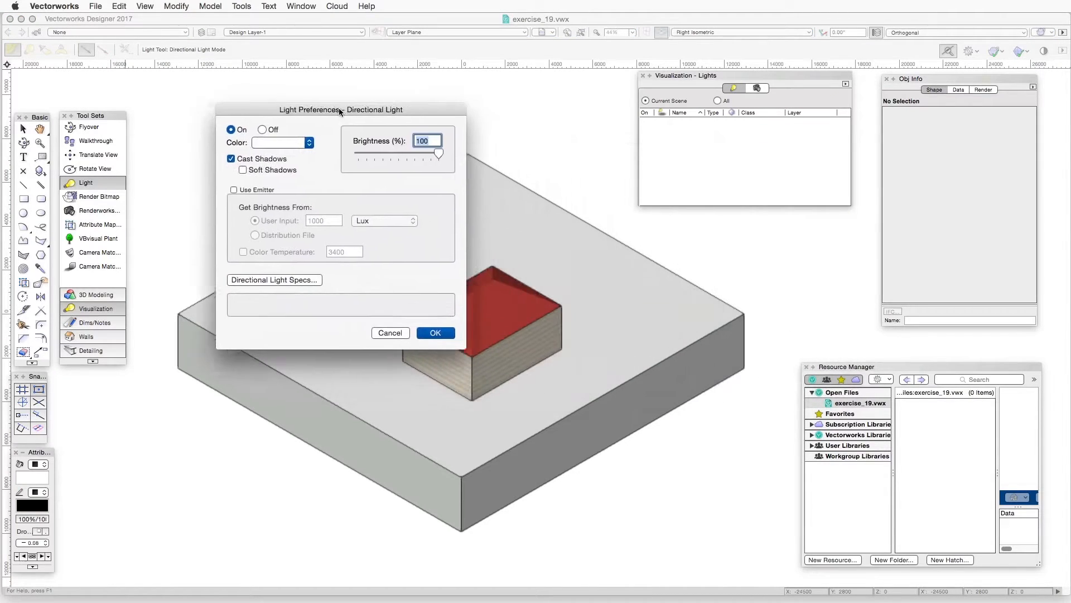
Accept the Light Preferences with On and Cast Shadows checked at 100% brightness.
{"action": "left_click_drag", "start_coordinate": [340, 109], "coordinate": [283, 102]}
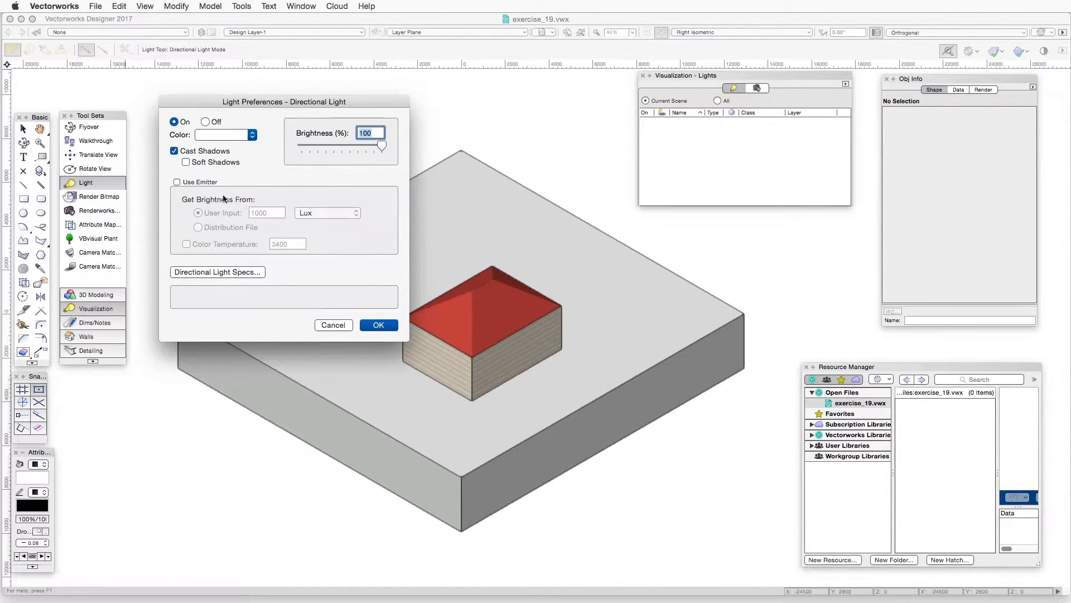
{"action": "mouse_move", "coordinate": [366, 306]}
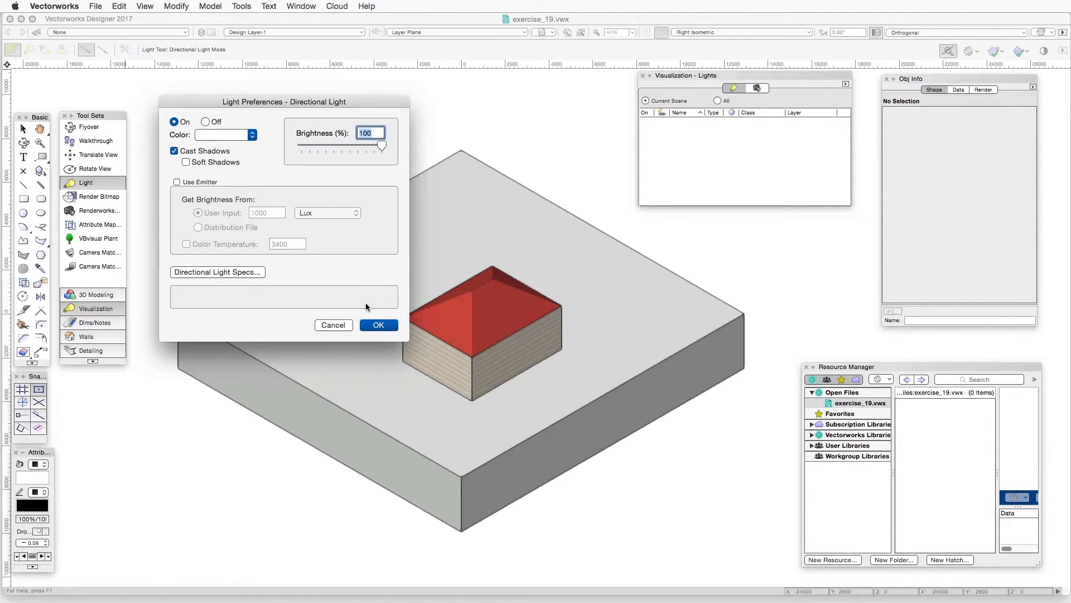
{"action": "left_click", "coordinate": [378, 325]}
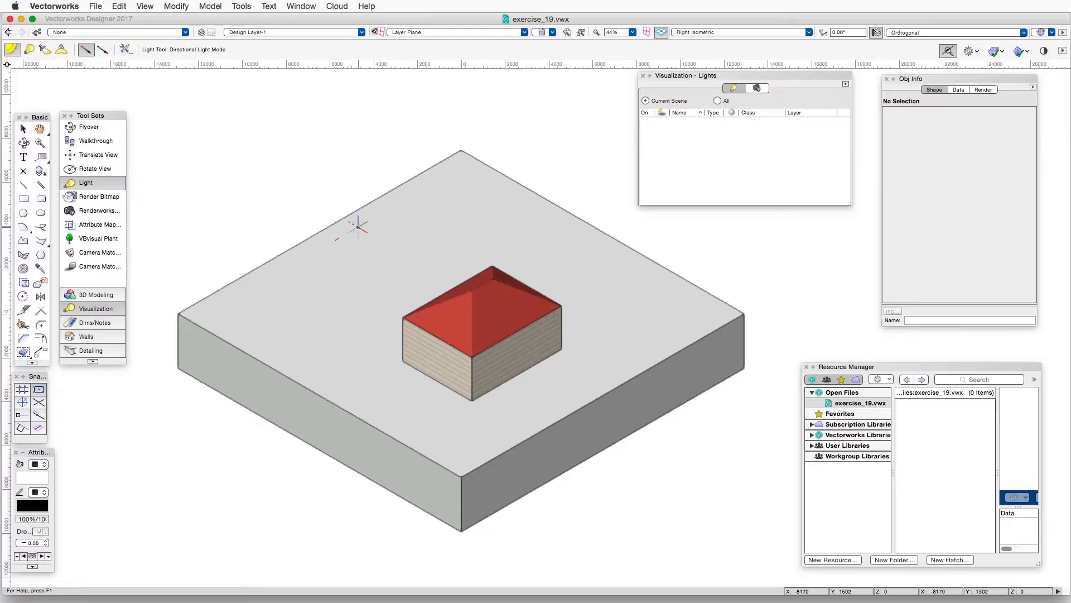
Place the directional light Light-1 on the slab so the building casts a shadow.
{"action": "left_click", "coordinate": [349, 221]}
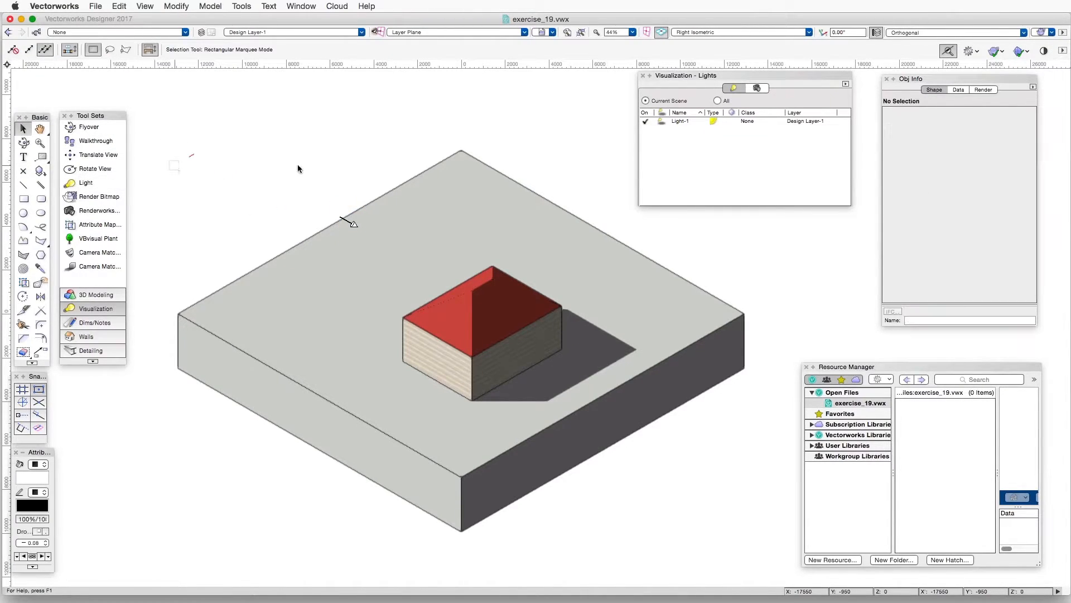
{"action": "mouse_move", "coordinate": [381, 227]}
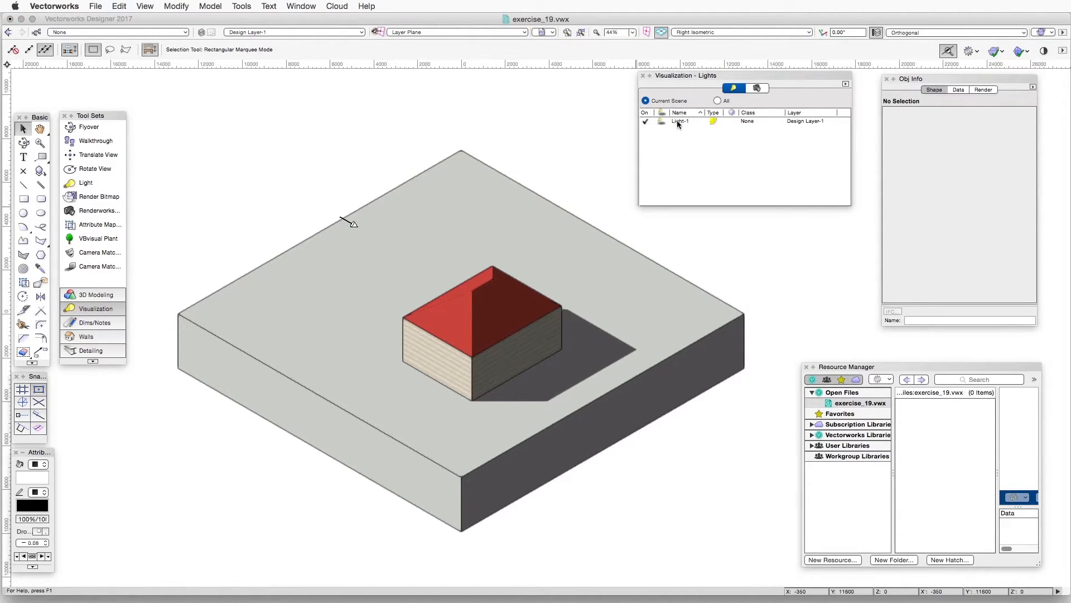
Edit Light-1 to about 96% brightness, azimuth −60° and elevation 30°.
{"action": "right_click", "coordinate": [680, 120]}
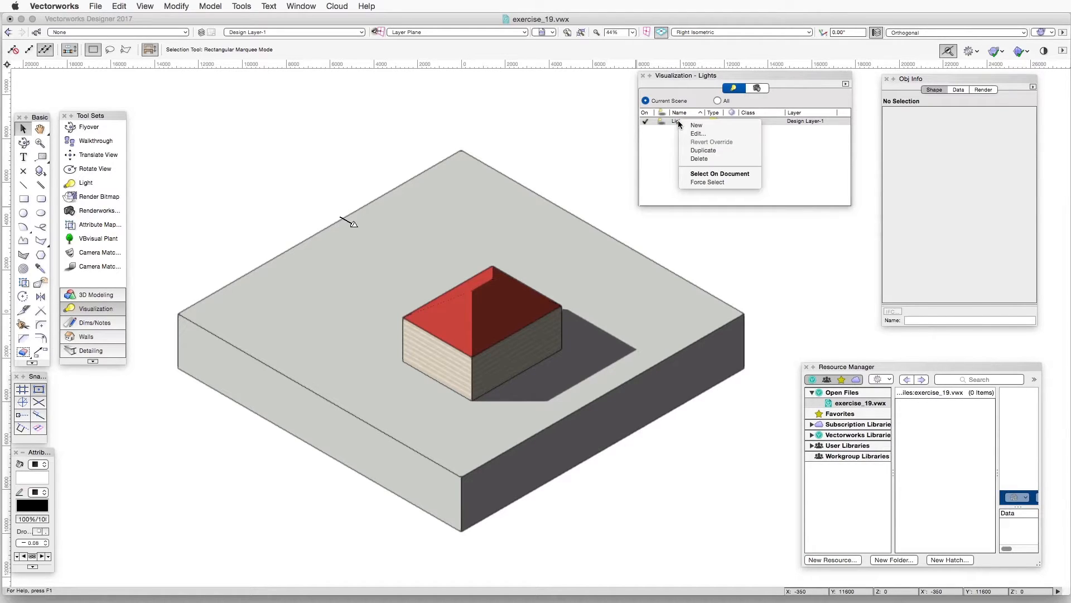
{"action": "mouse_move", "coordinate": [696, 133]}
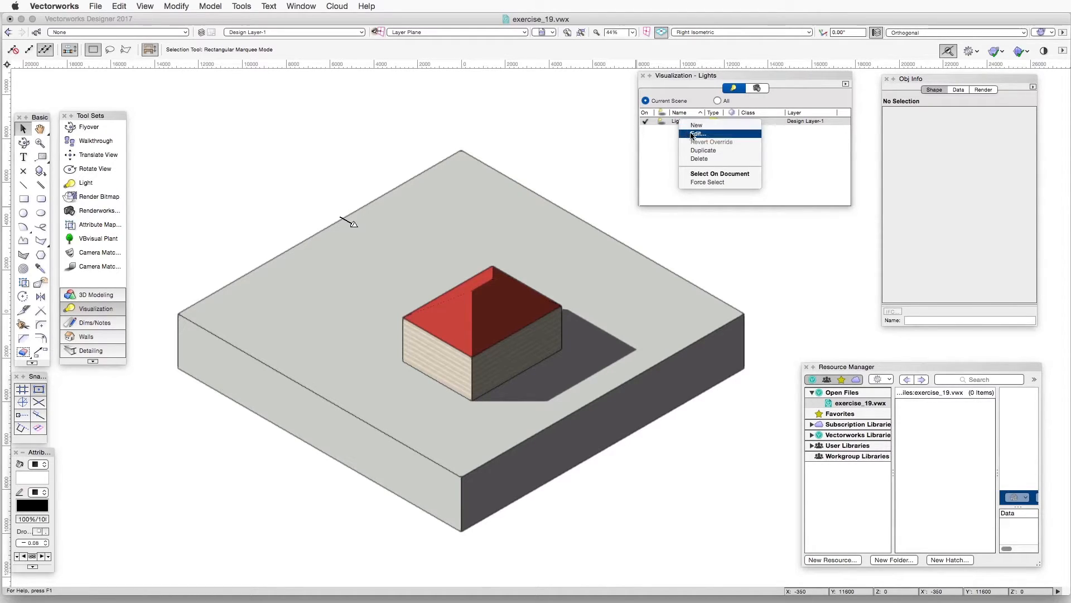
{"action": "left_click", "coordinate": [698, 133]}
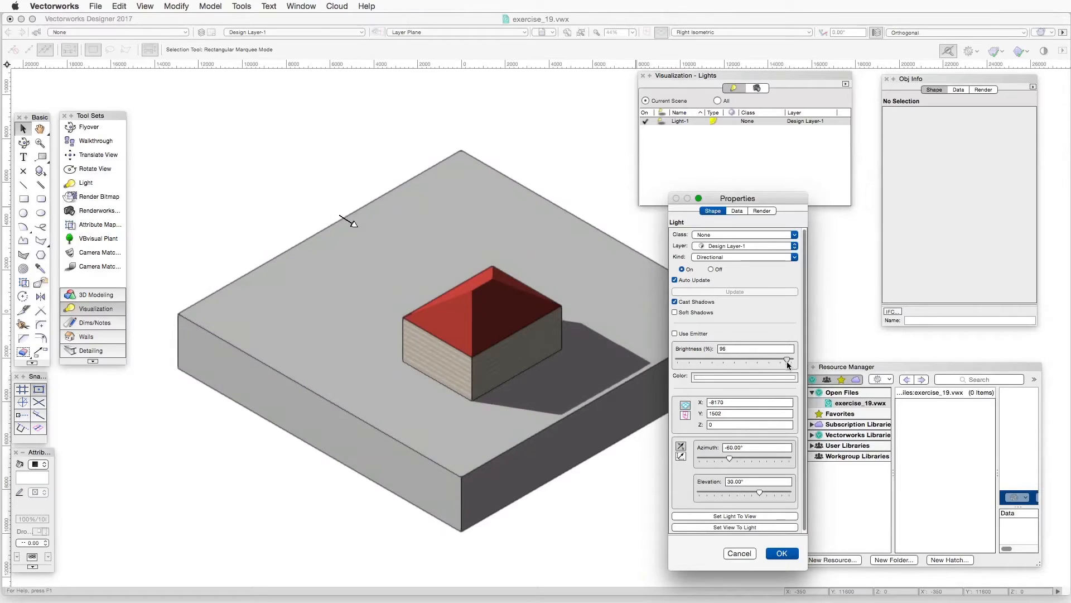
{"action": "left_click", "coordinate": [781, 552]}
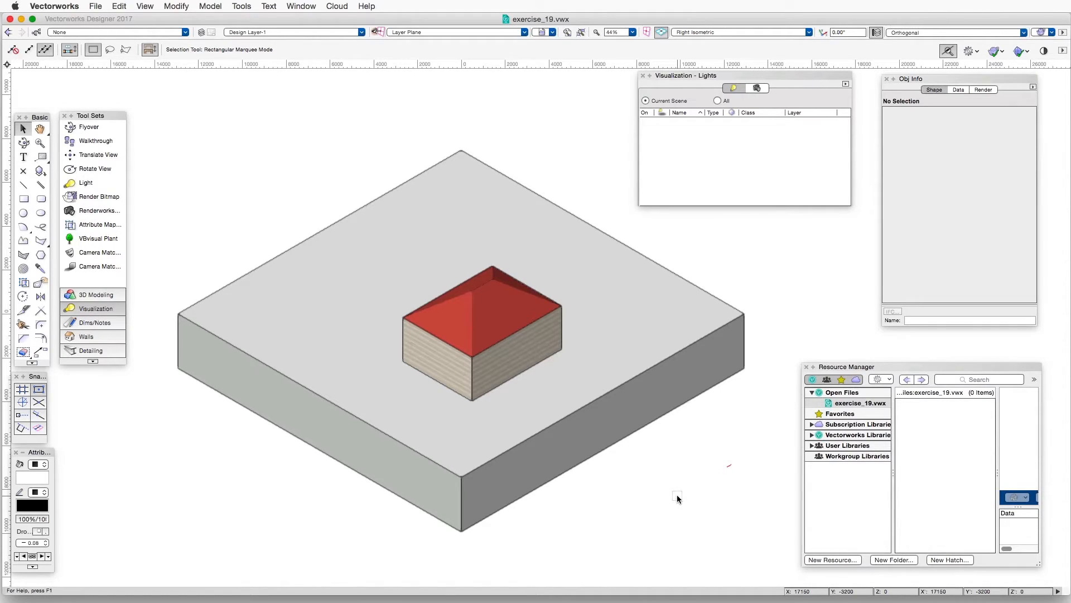
Bring up the View menu after removing the light.
{"action": "left_click", "coordinate": [144, 7]}
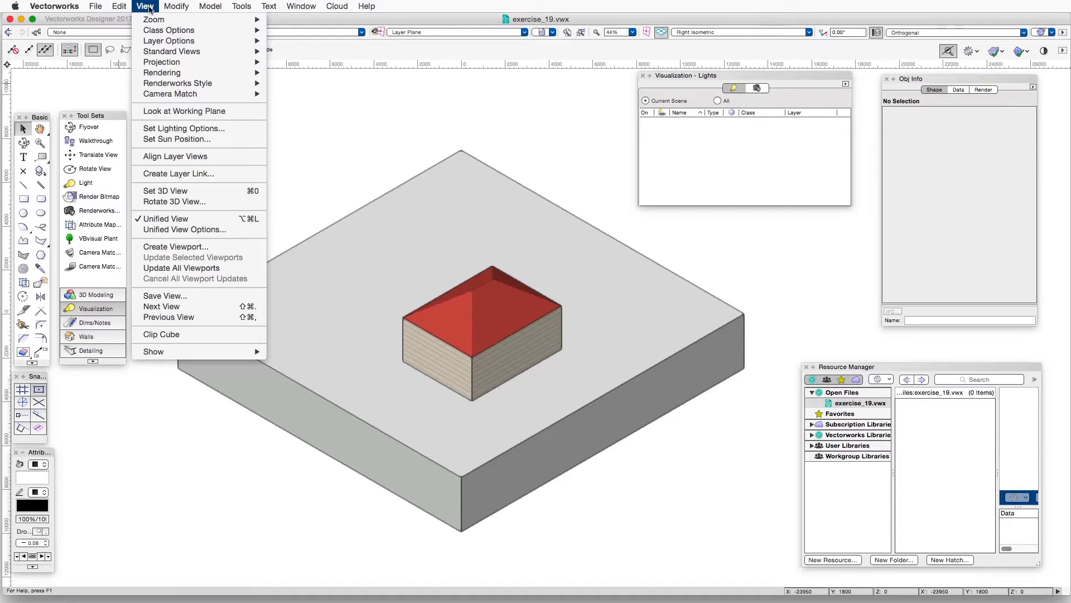
Set the sun position to April 15, creating a shadow-casting directional light.
{"action": "left_click", "coordinate": [182, 140]}
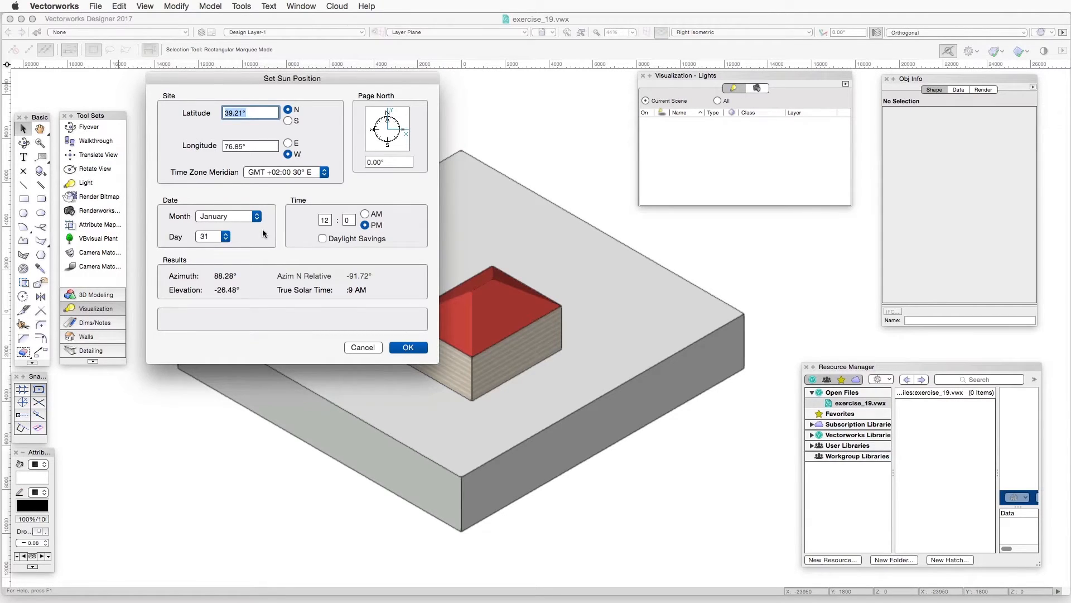
{"action": "mouse_move", "coordinate": [239, 216]}
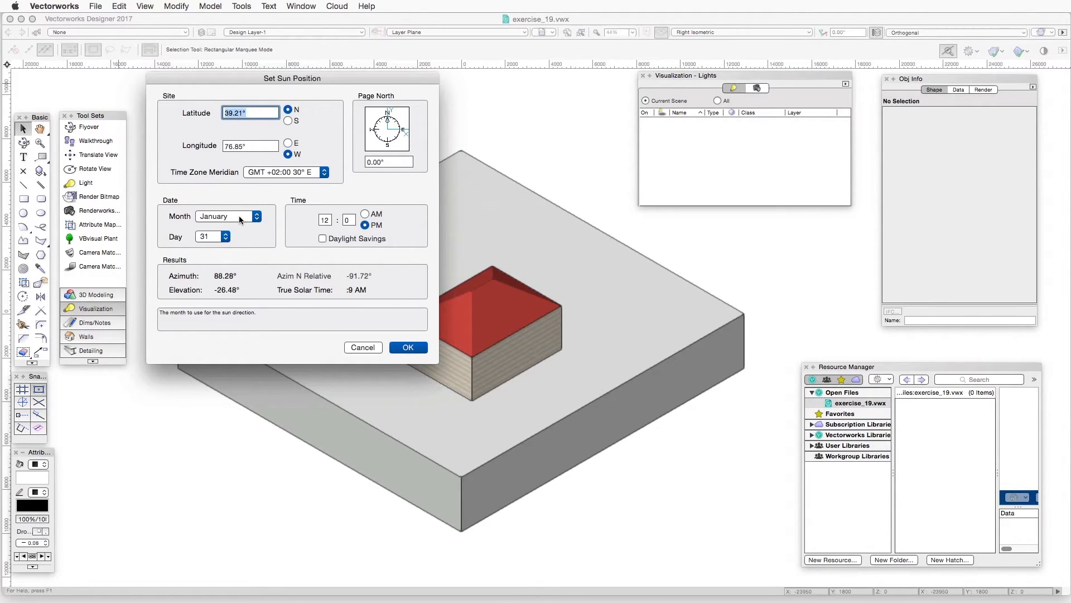
{"action": "left_click", "coordinate": [229, 215]}
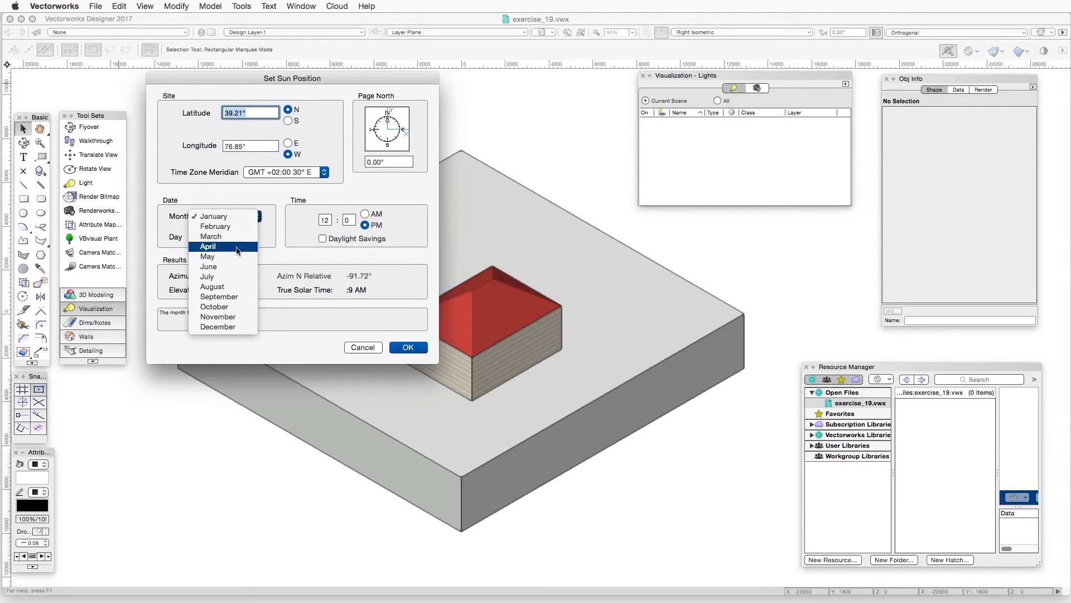
{"action": "left_click", "coordinate": [207, 246]}
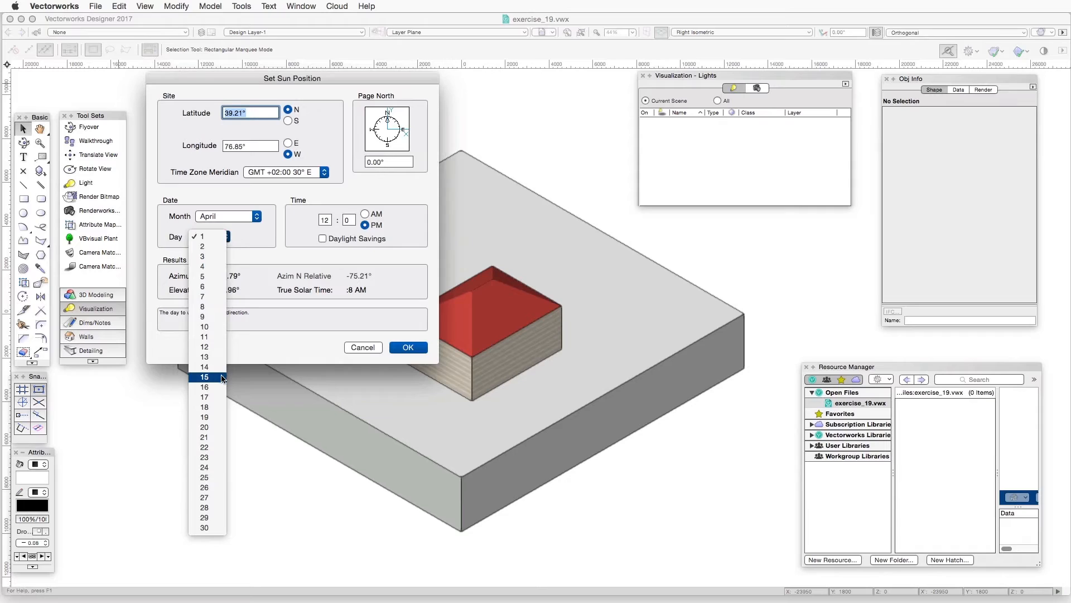
{"action": "left_click", "coordinate": [203, 377]}
{"action": "type", "text": "1"}
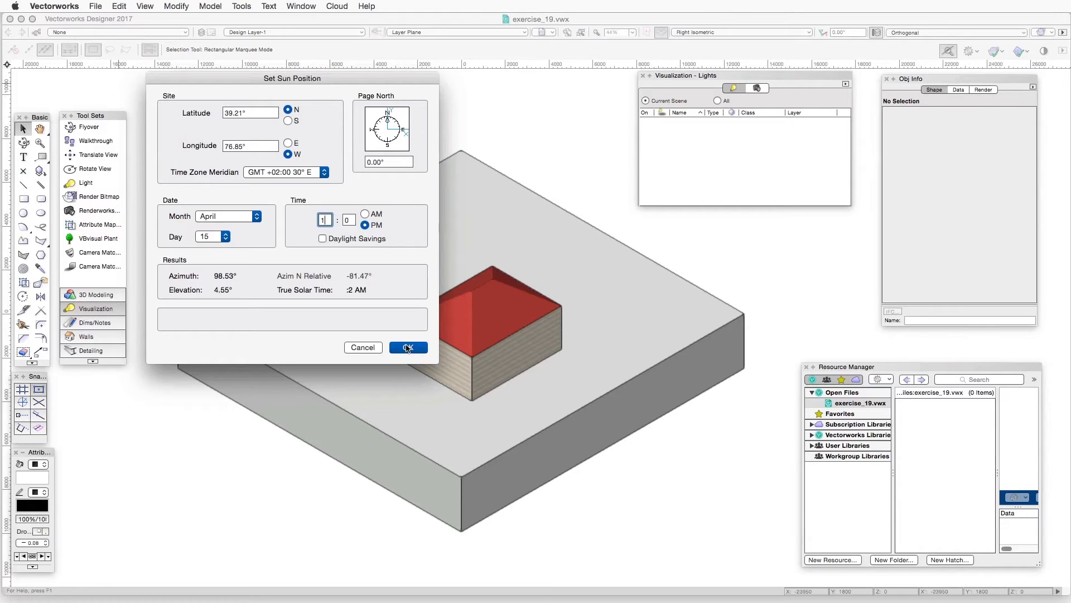
{"action": "left_click", "coordinate": [408, 347]}
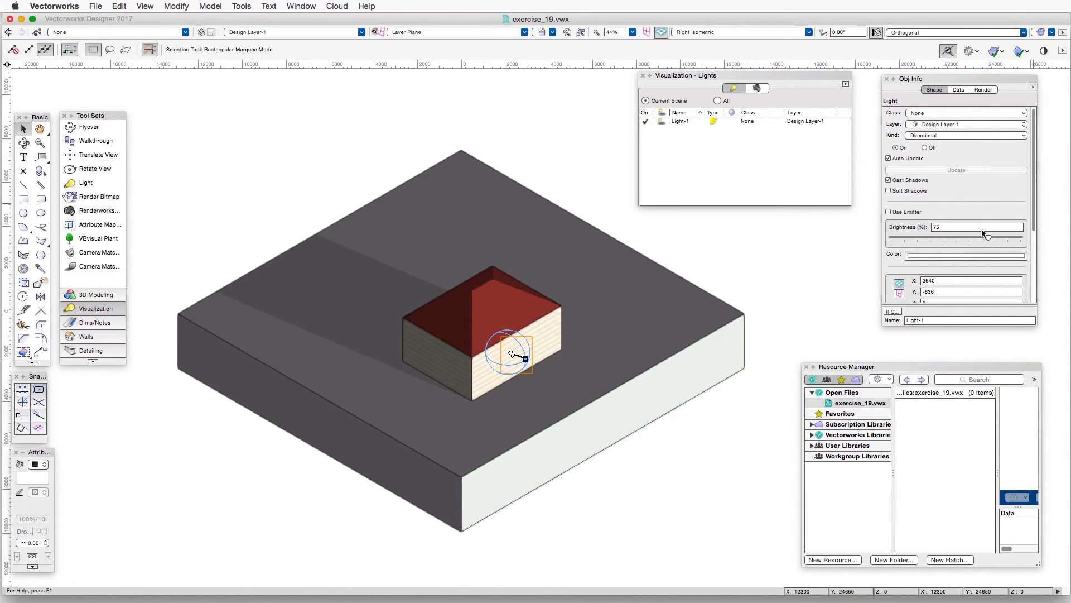
Review Light-1 in Object Info: 75% brightness, azimuth 99°, elevation 5°.
{"action": "scroll", "scroll_direction": "down", "scroll_amount": 3}
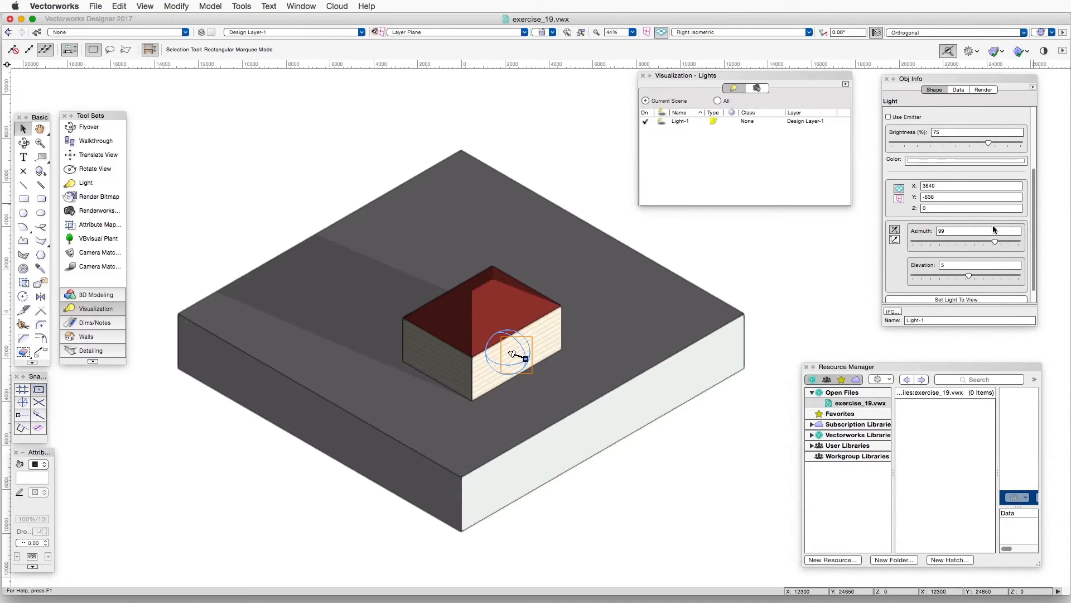